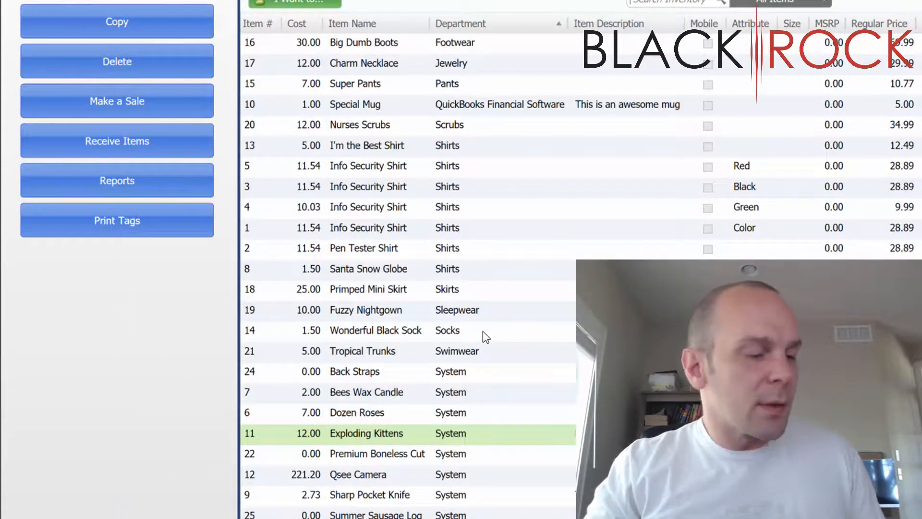
{"action": "mouse_move", "coordinate": [427, 148]}
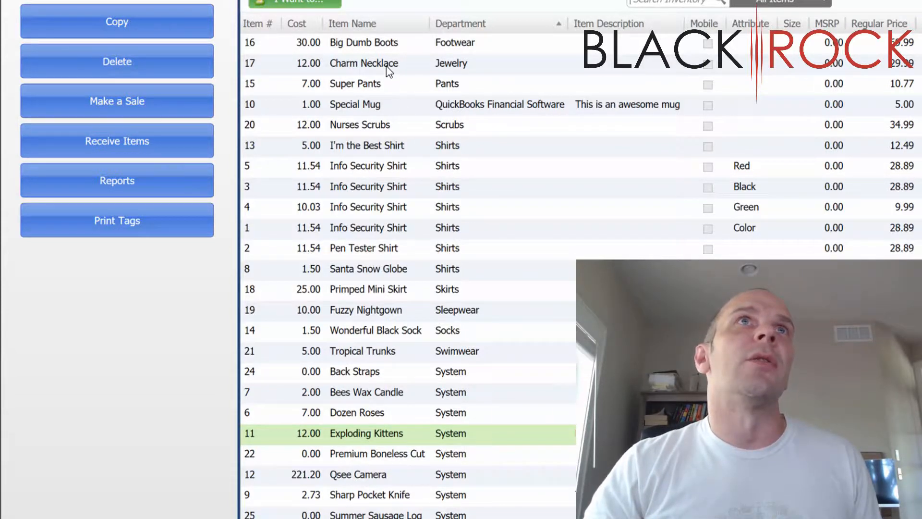
Select Charm Necklace and add Sharp Pocket Knife to the selection in the inventory list.
{"action": "left_click", "coordinate": [363, 63]}
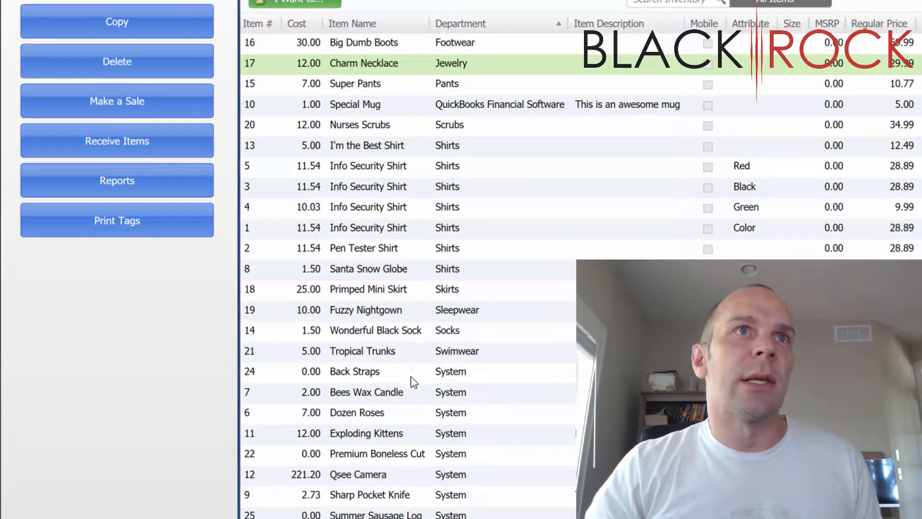
{"action": "mouse_move", "coordinate": [412, 499]}
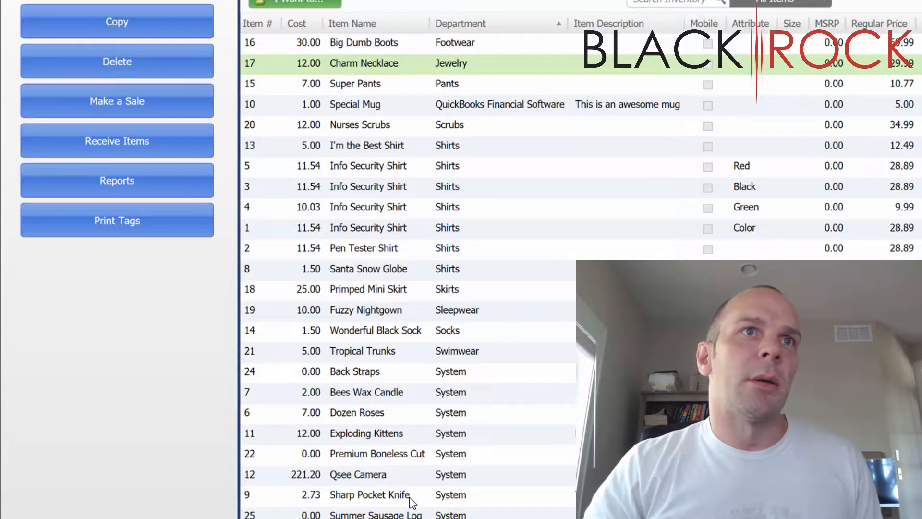
{"action": "left_click", "coordinate": [369, 495]}
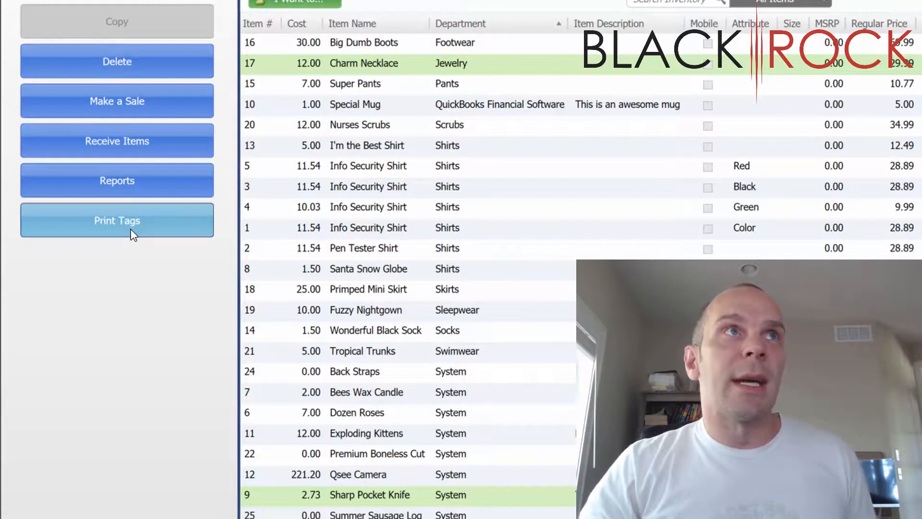
Start Print Tags for the selected items and choose the Intuit Jewelry Tag barcode template.
{"action": "left_click", "coordinate": [117, 220]}
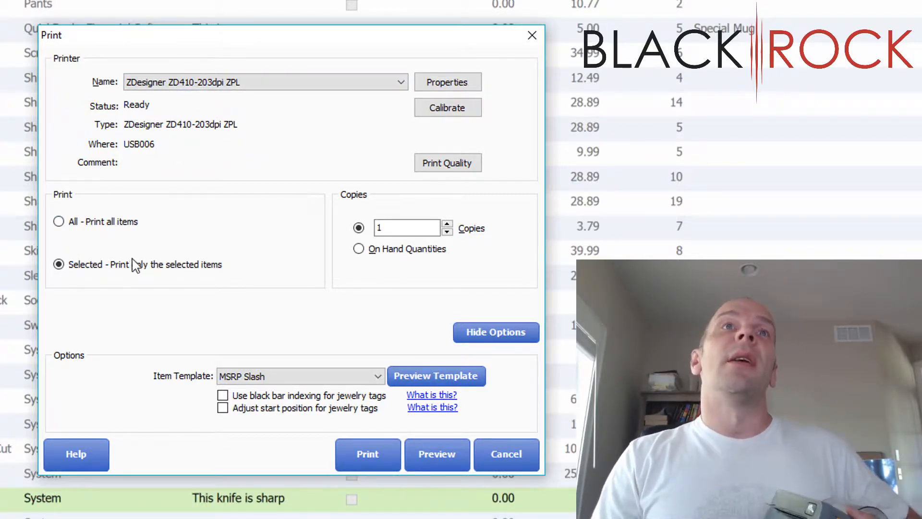
{"action": "mouse_move", "coordinate": [368, 253]}
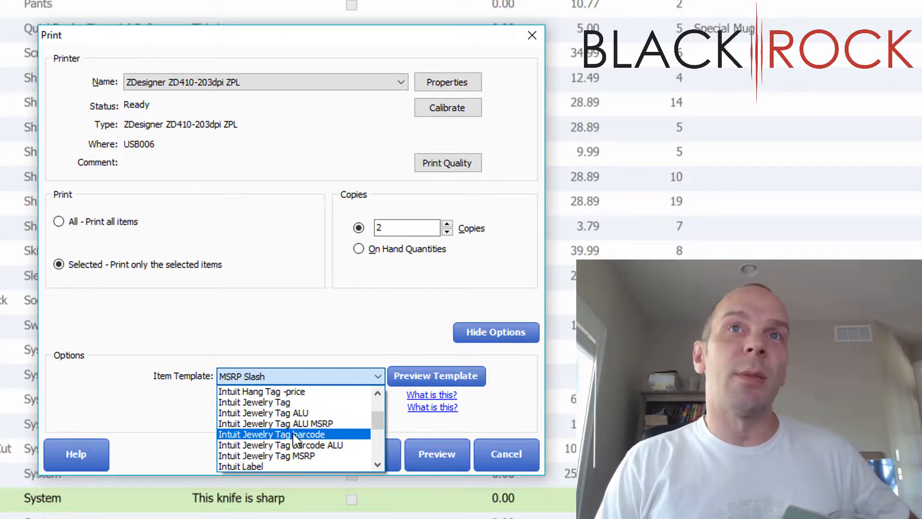
{"action": "mouse_move", "coordinate": [290, 426]}
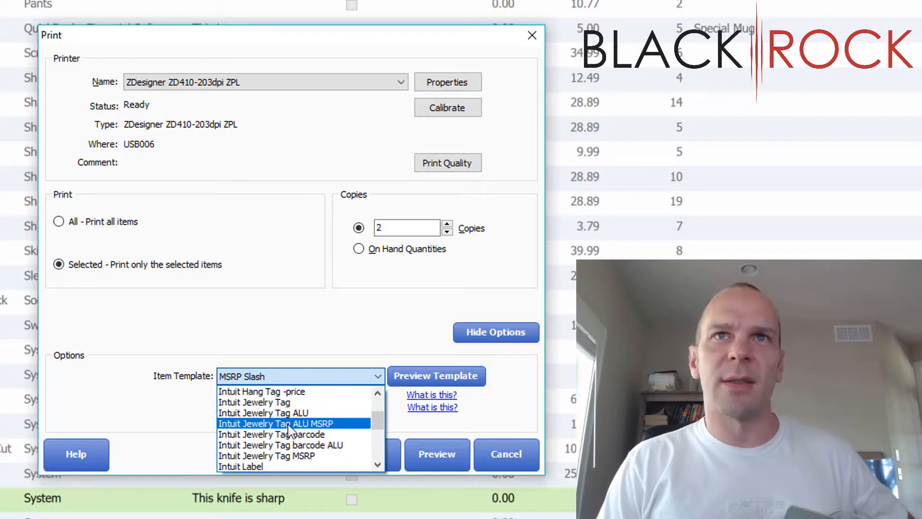
{"action": "mouse_move", "coordinate": [290, 435]}
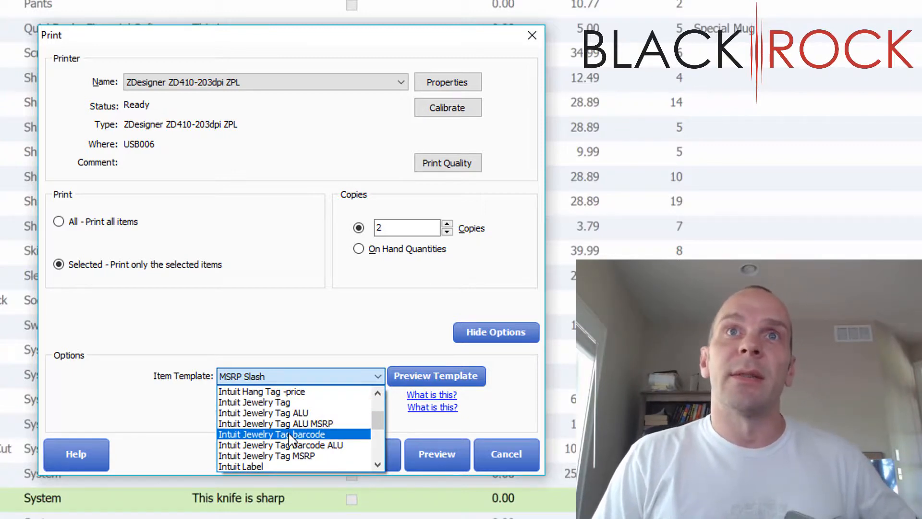
{"action": "left_click", "coordinate": [271, 434]}
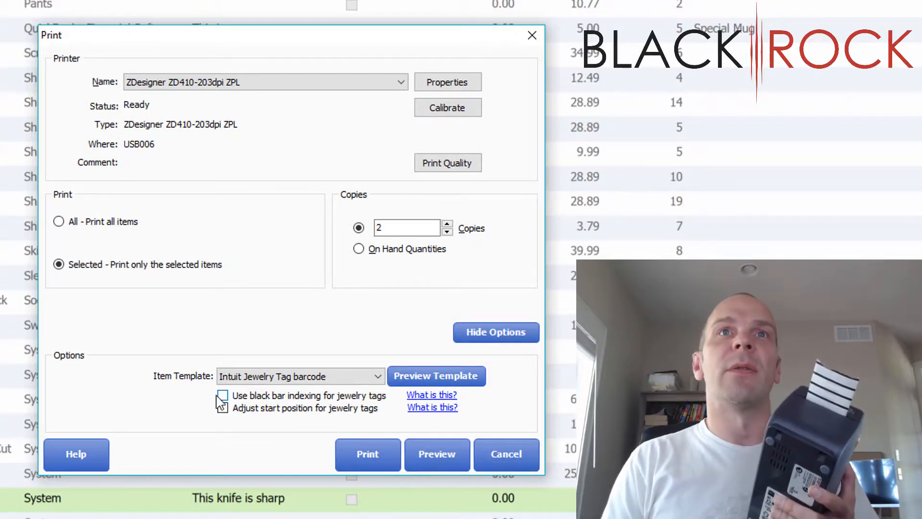
Enable black bar indexing and jewelry-tag start position adjustment, then send the tags to the printer.
{"action": "left_click", "coordinate": [223, 396]}
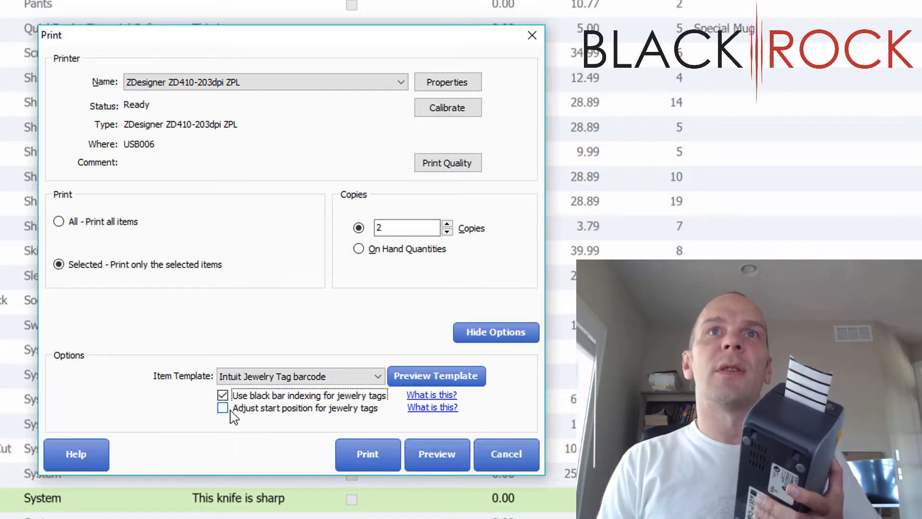
{"action": "left_click", "coordinate": [223, 408]}
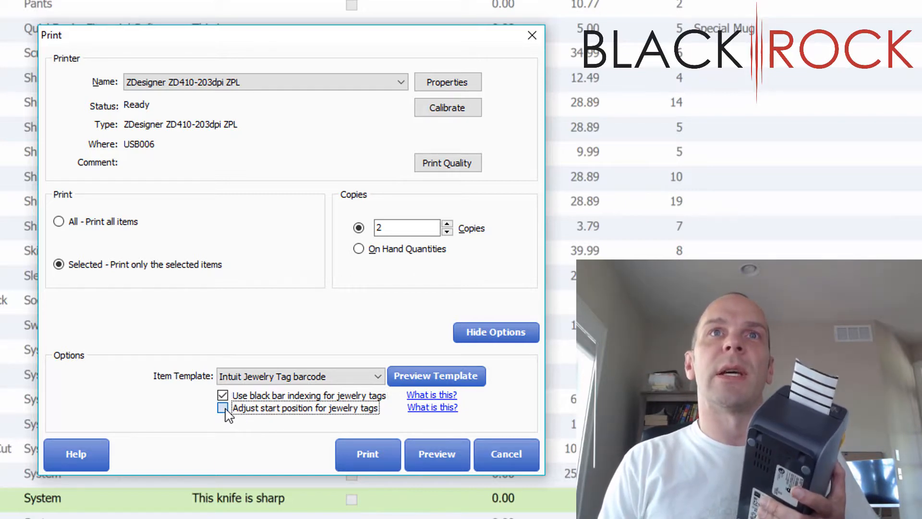
{"action": "left_click", "coordinate": [223, 408]}
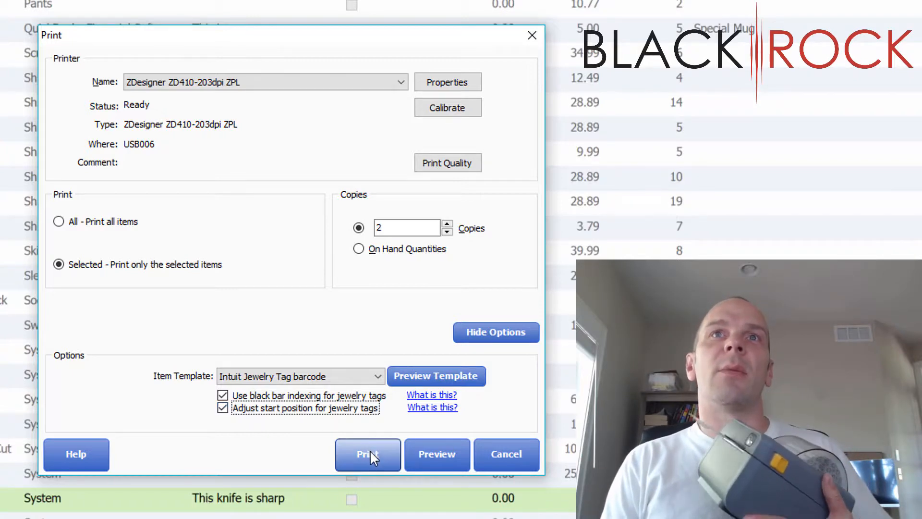
{"action": "left_click", "coordinate": [367, 454]}
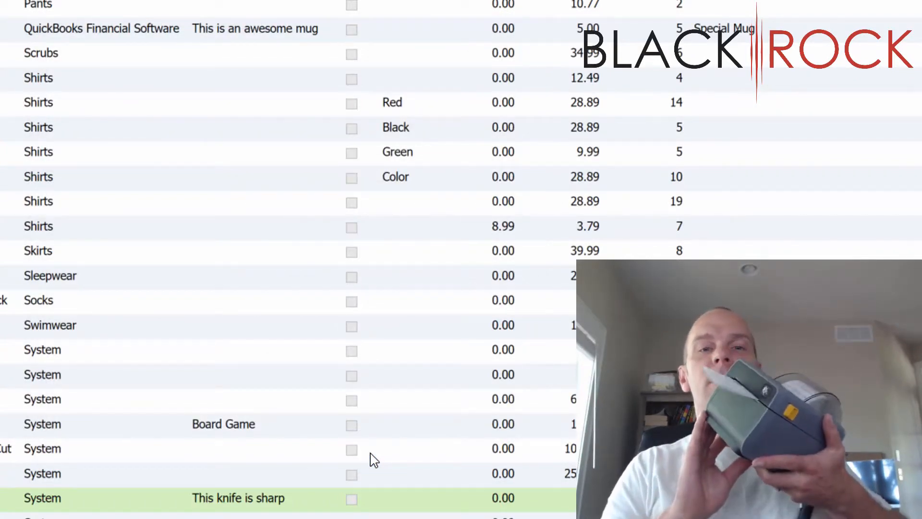